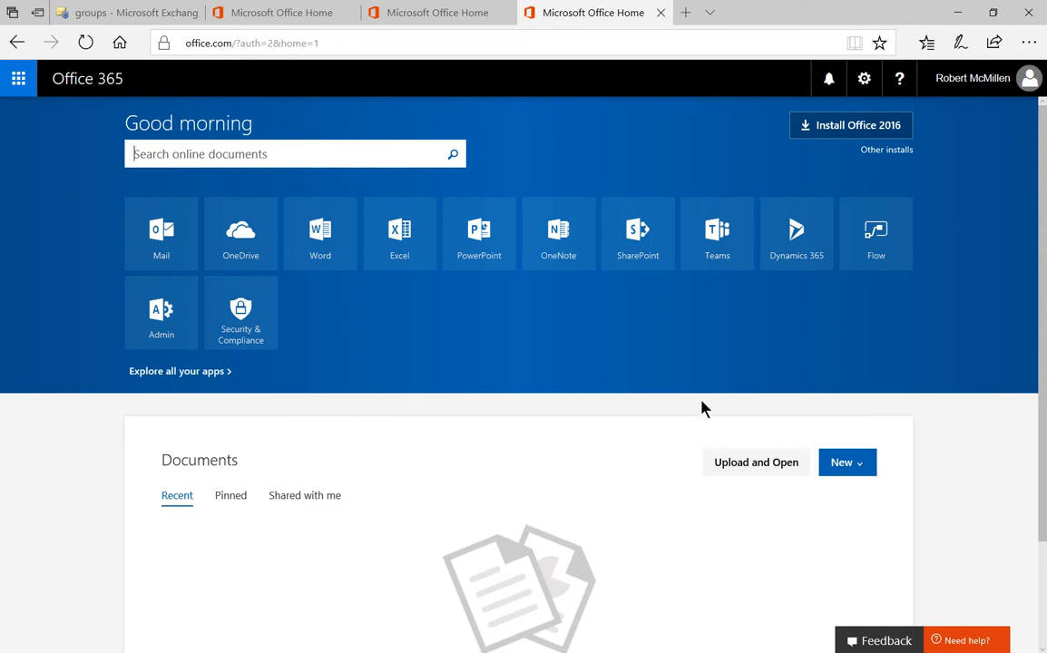
mouse_move(689, 415)
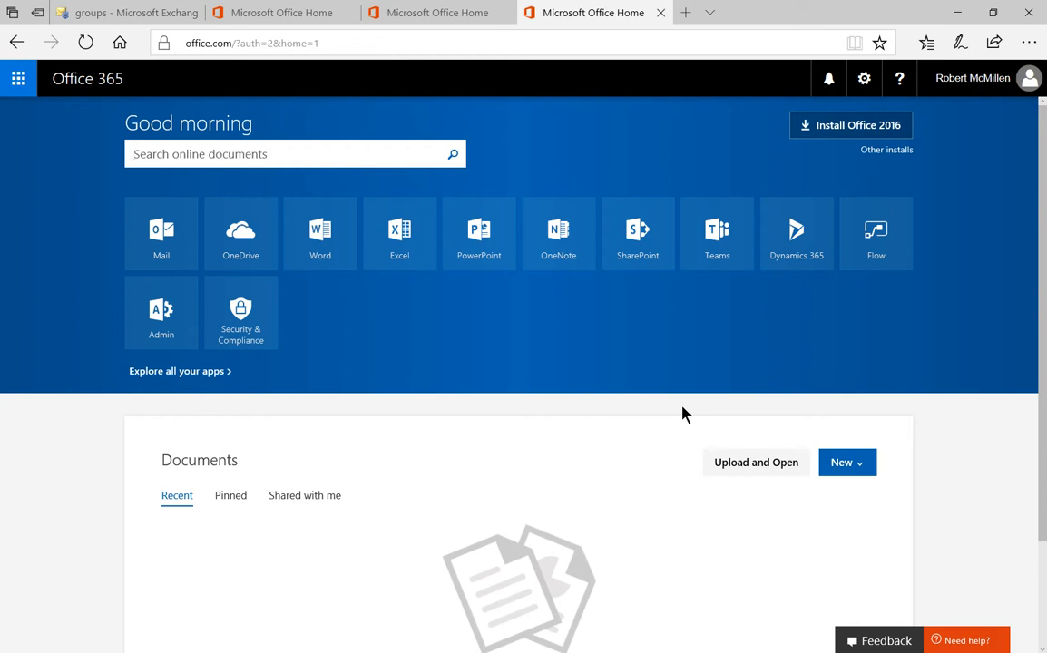
Open the Office 365 Admin center and list the tenant's two users under Edit a user
click(295, 153)
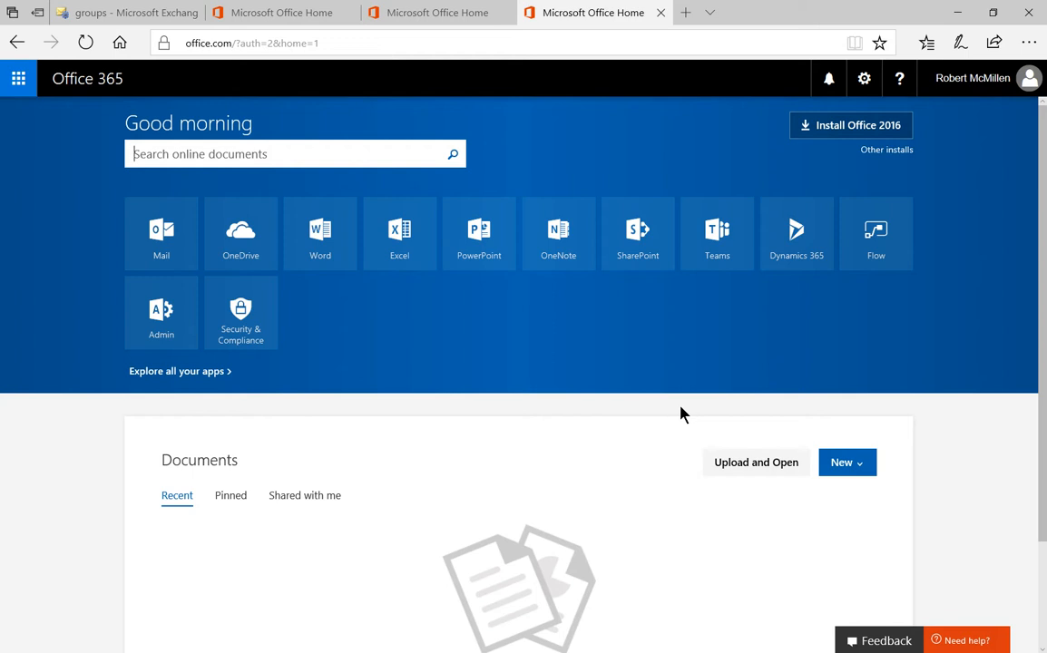
mouse_move(161, 313)
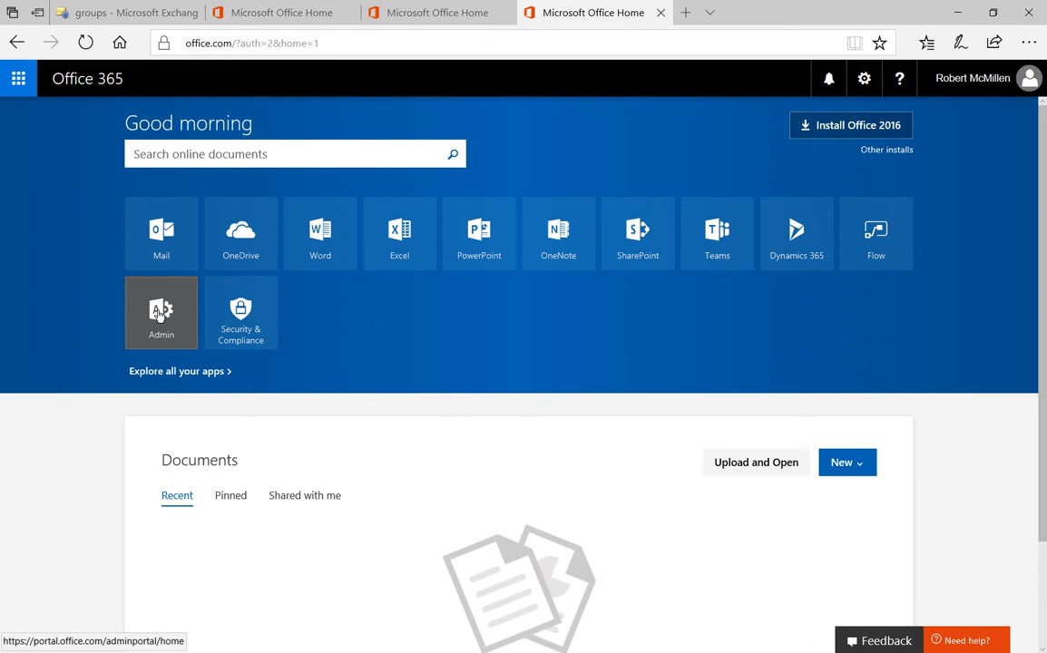
click(161, 313)
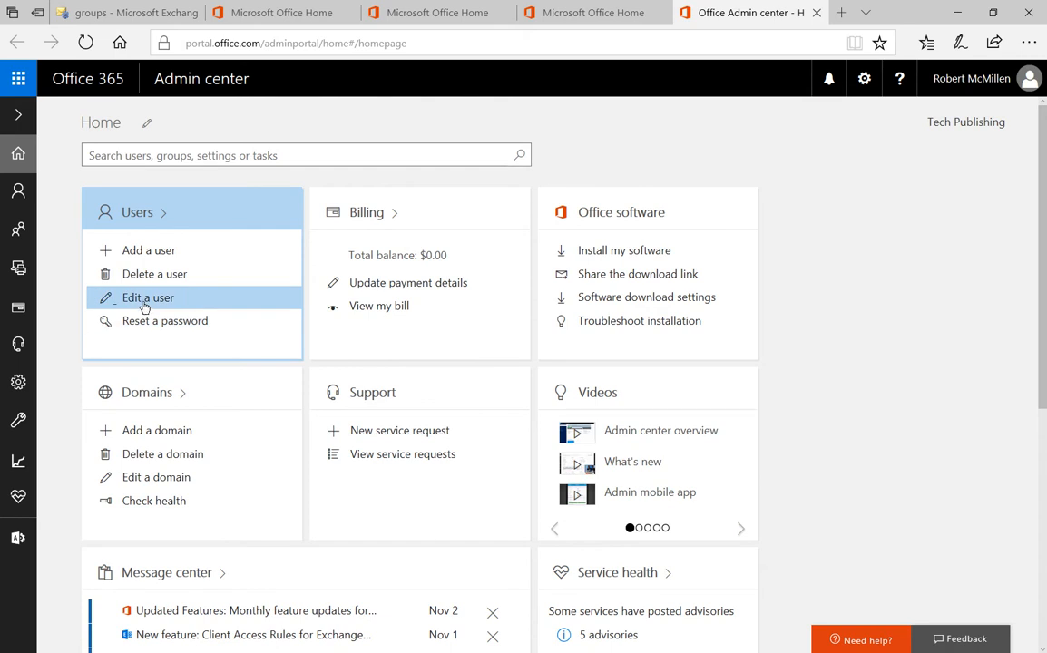
click(148, 297)
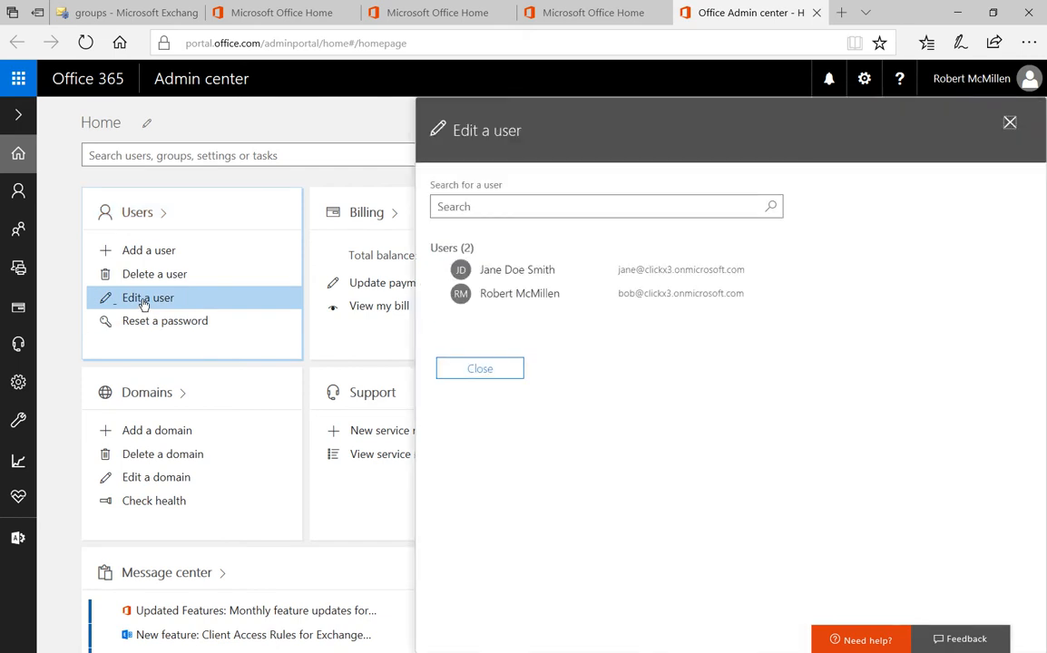
mouse_move(634, 338)
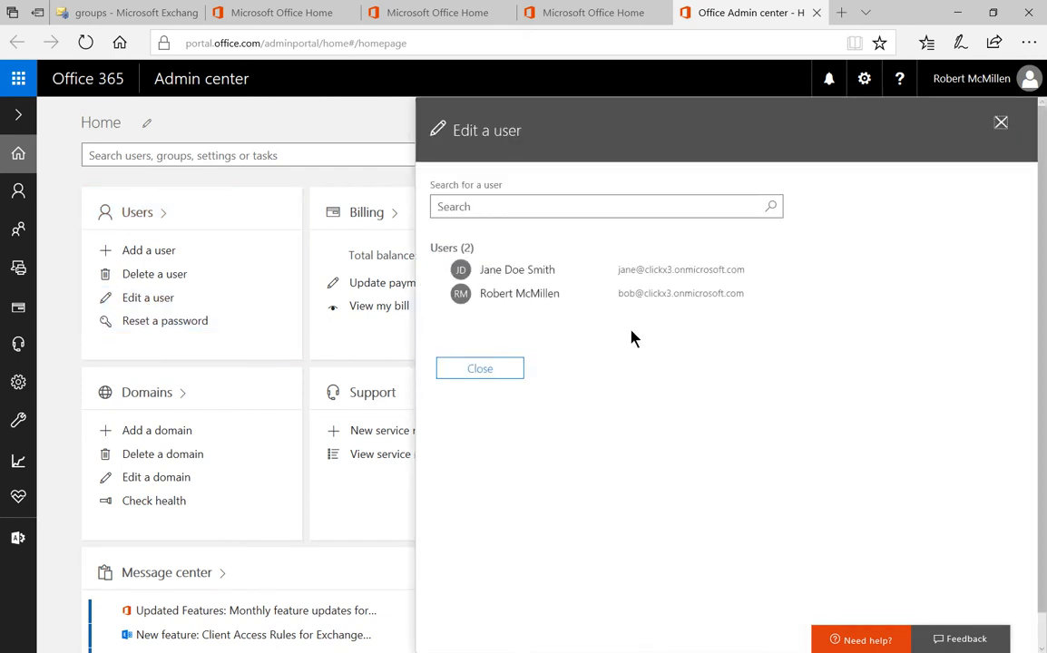
mouse_move(599, 338)
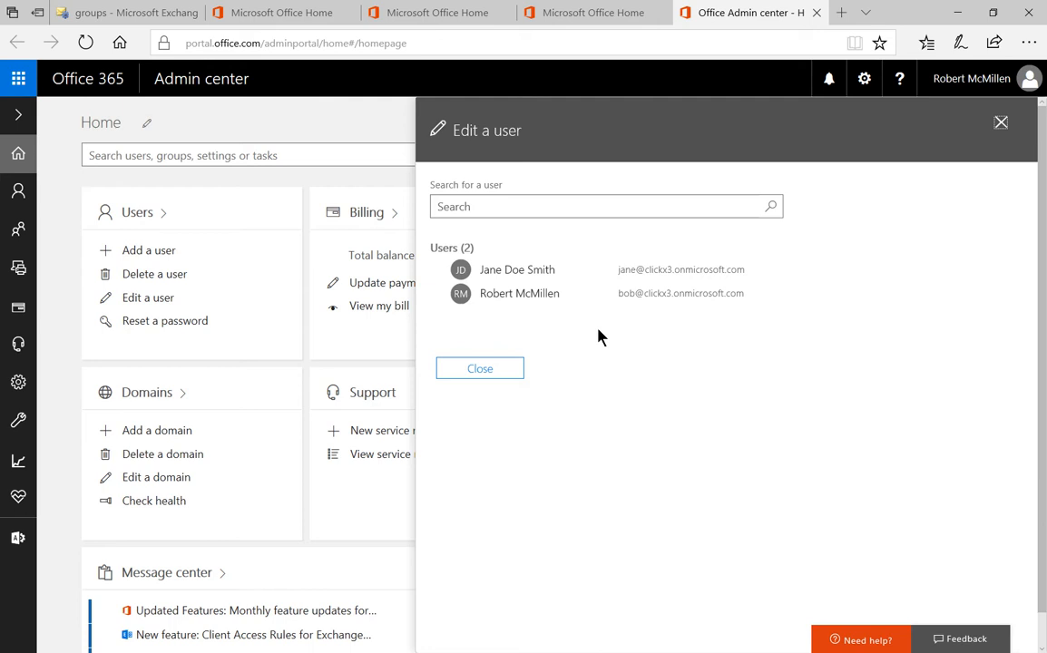
mouse_move(553, 317)
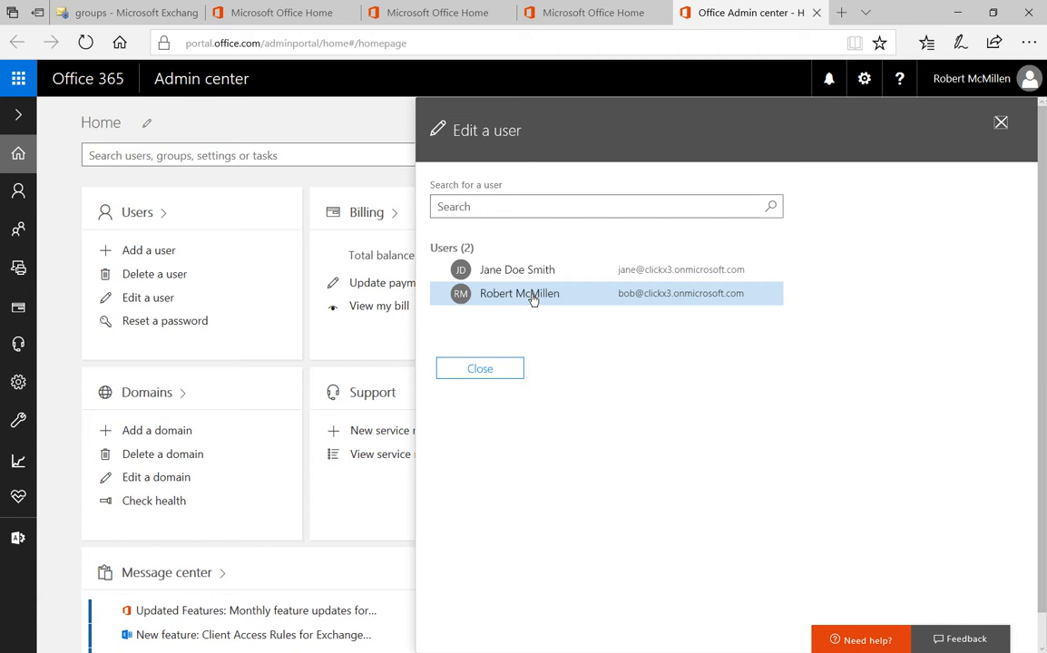
Open the global administrator's account details from the Users list
click(519, 293)
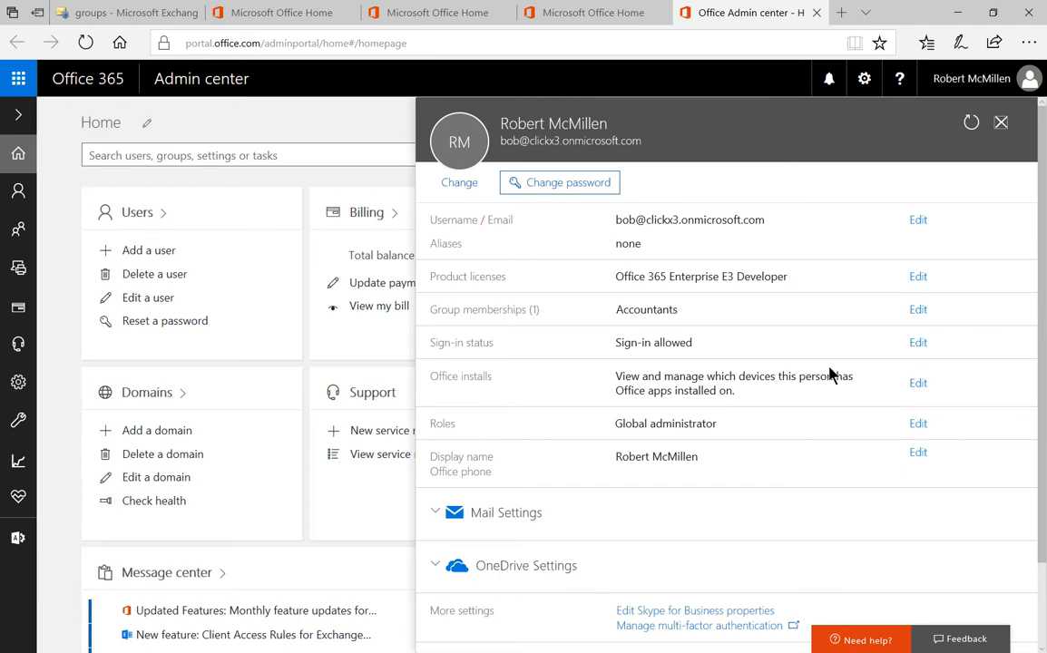
mouse_move(776, 397)
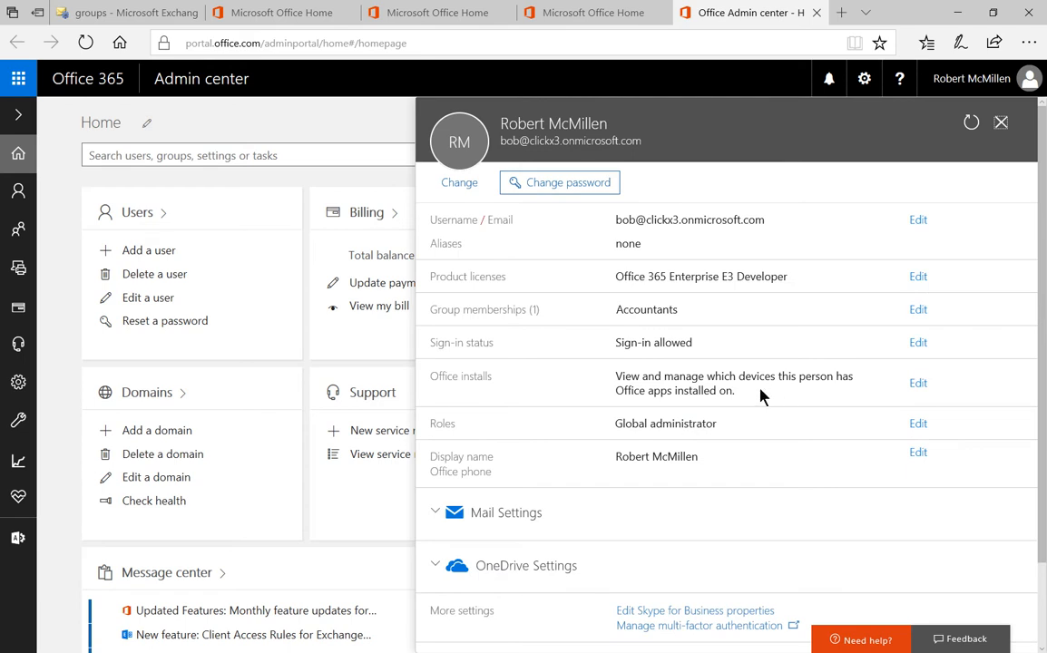
mouse_move(837, 397)
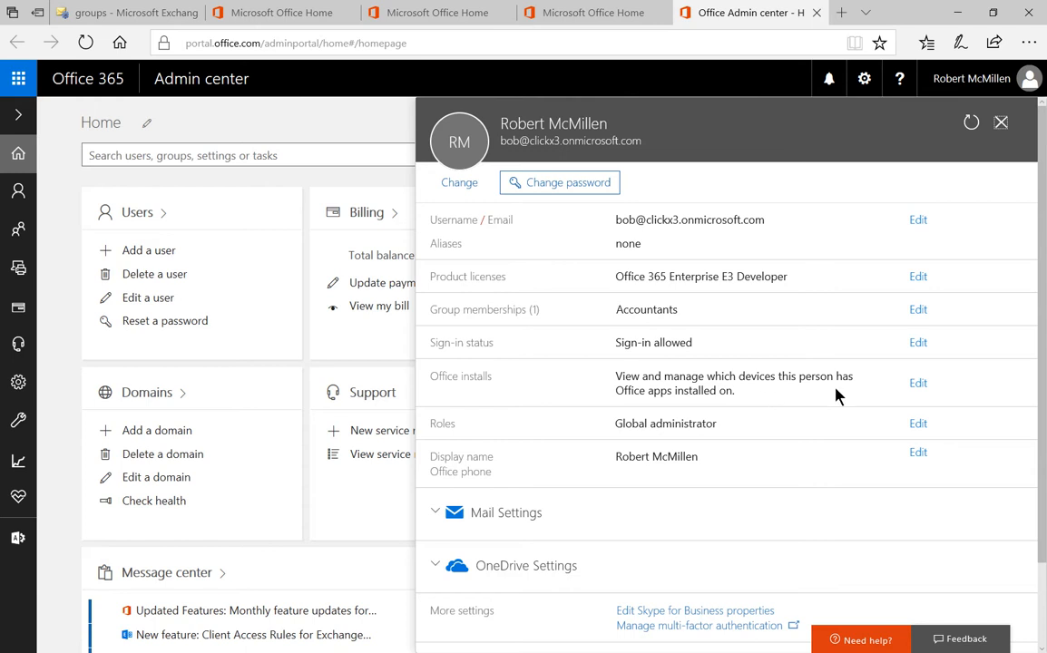
mouse_move(919, 383)
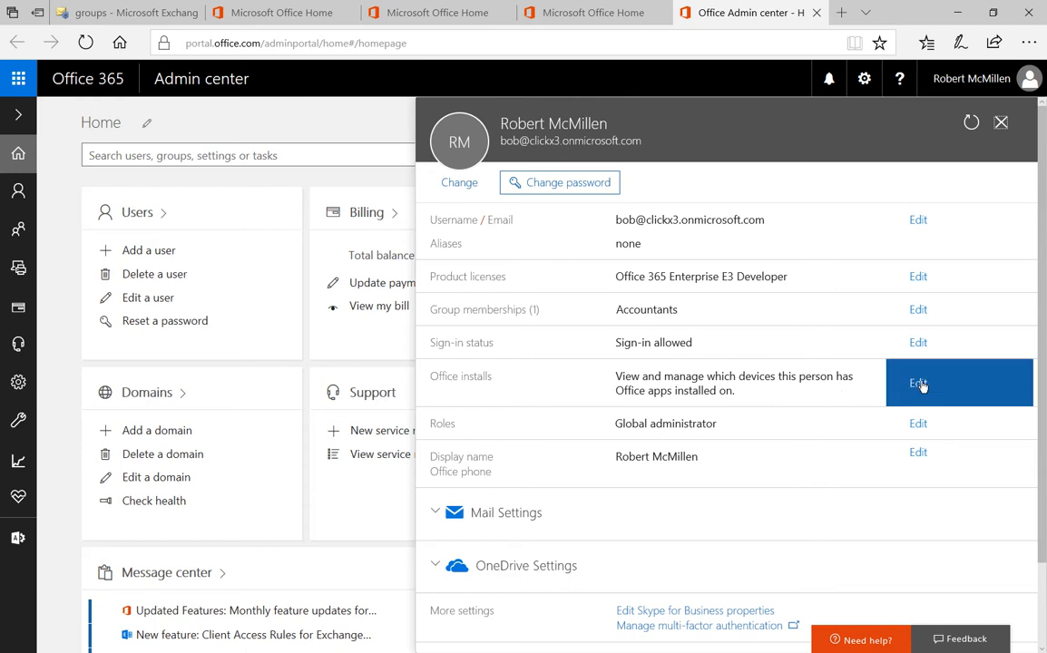
click(917, 383)
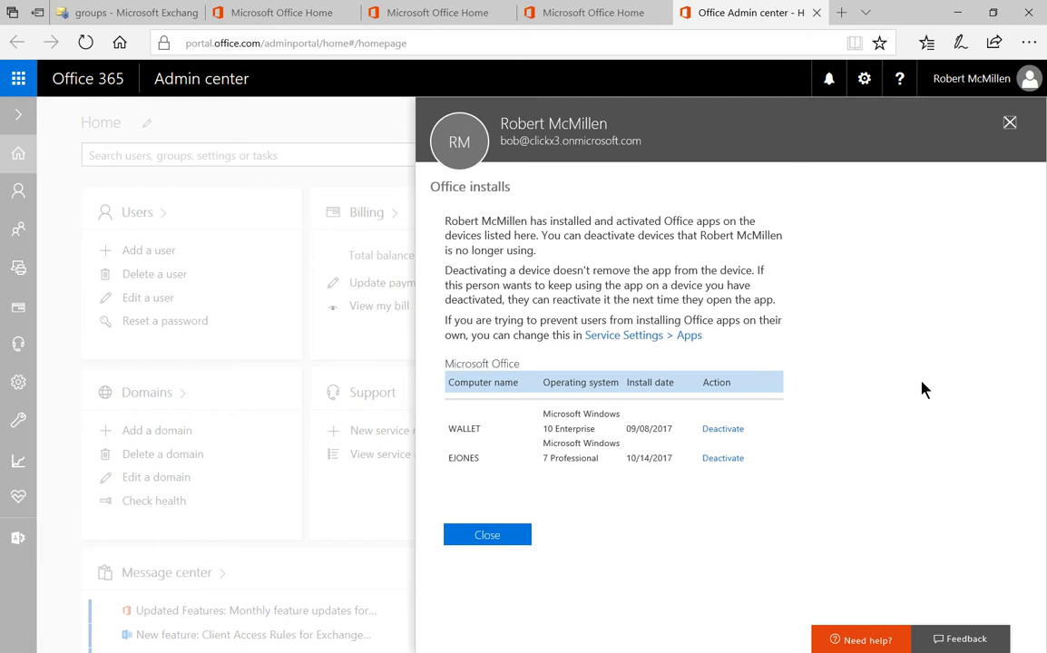
mouse_move(882, 424)
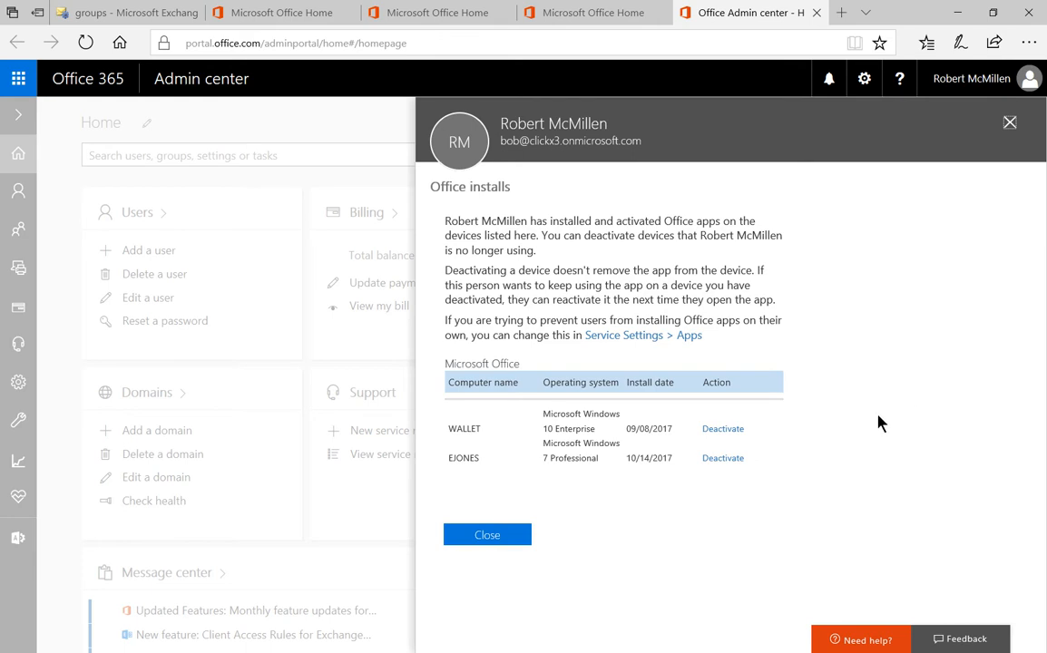
mouse_move(813, 488)
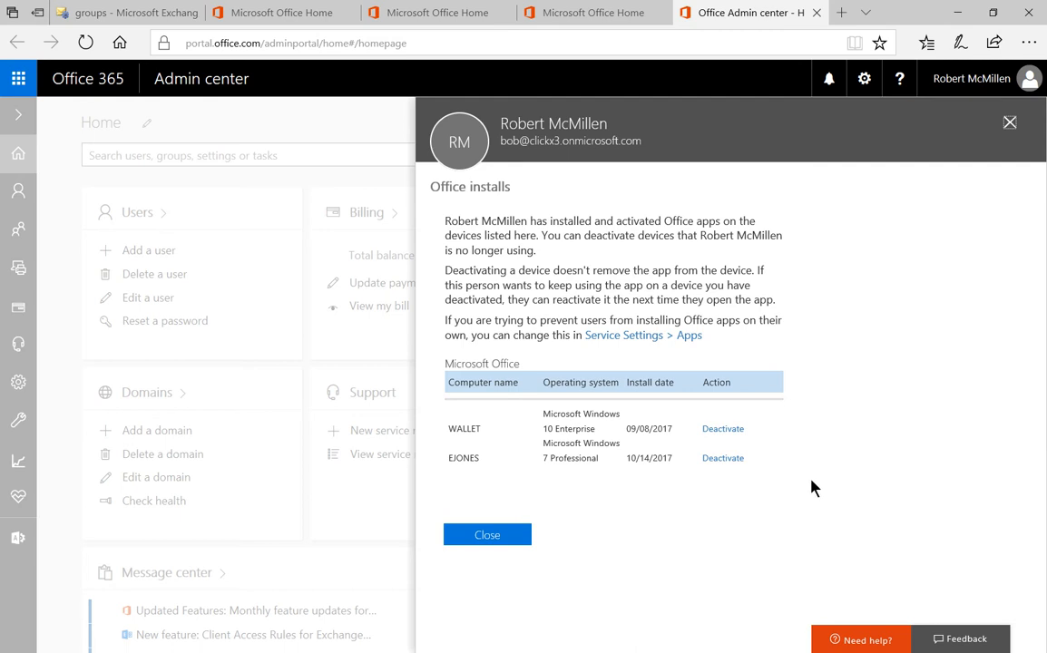
mouse_move(807, 493)
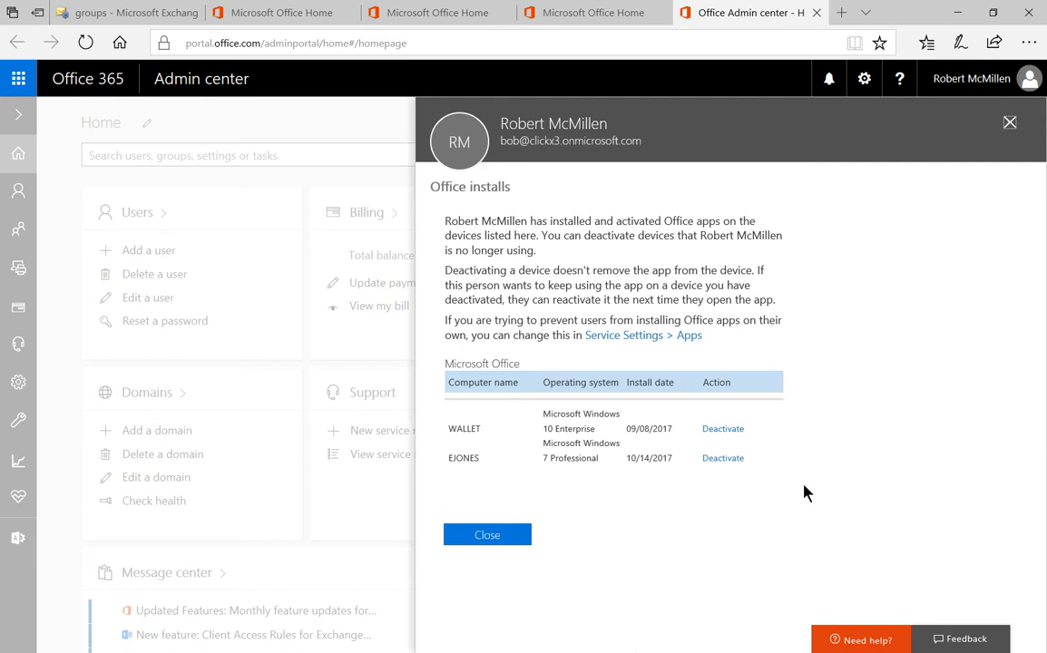
mouse_move(726, 505)
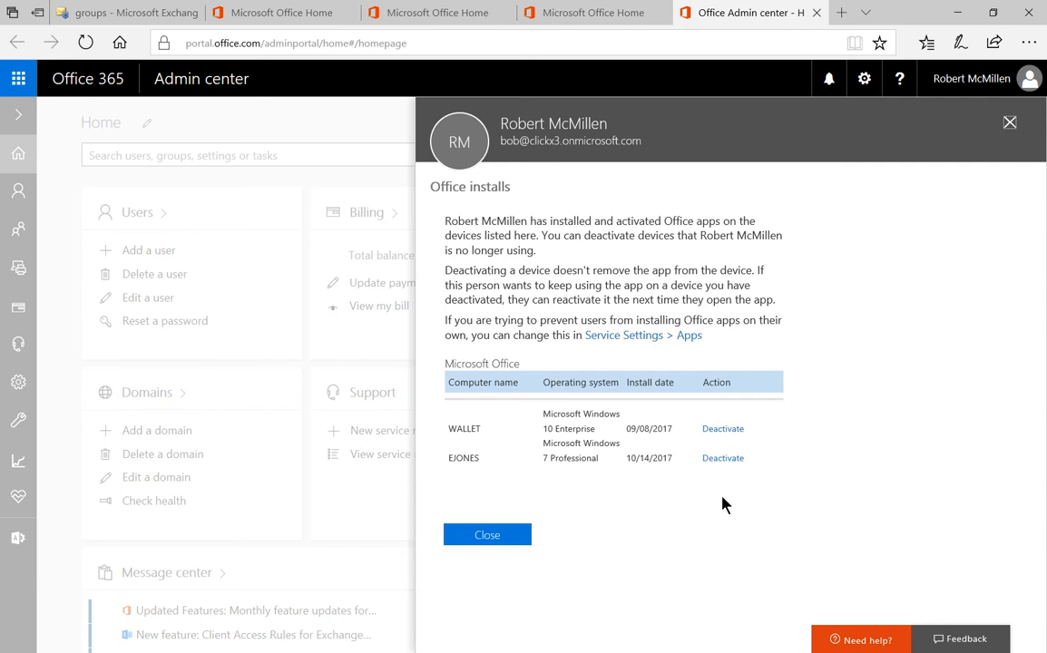
mouse_move(481, 462)
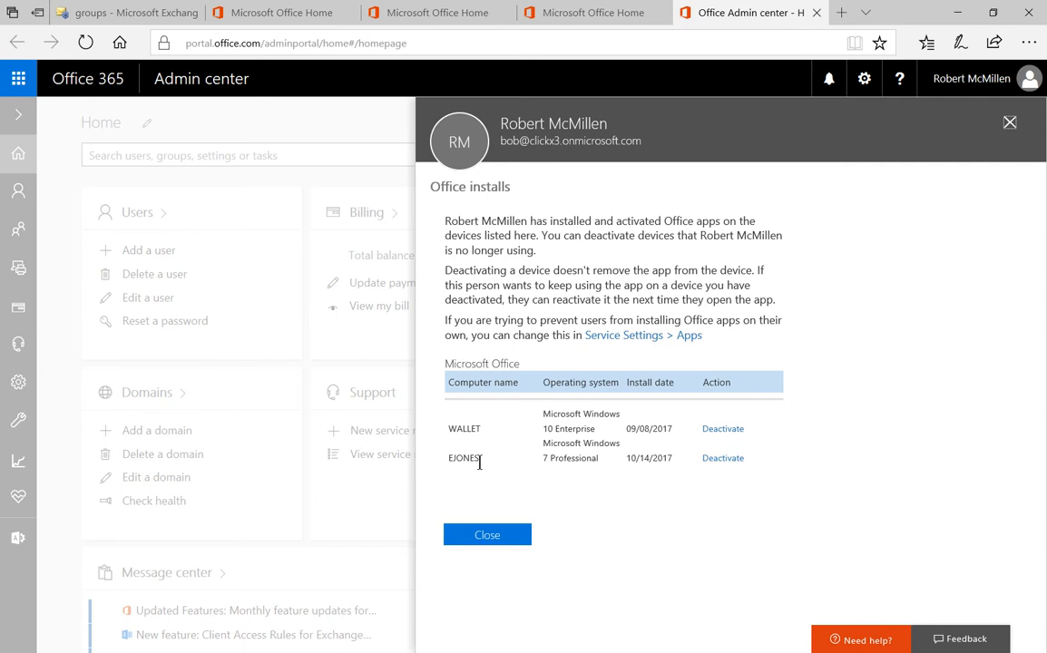
mouse_move(615, 493)
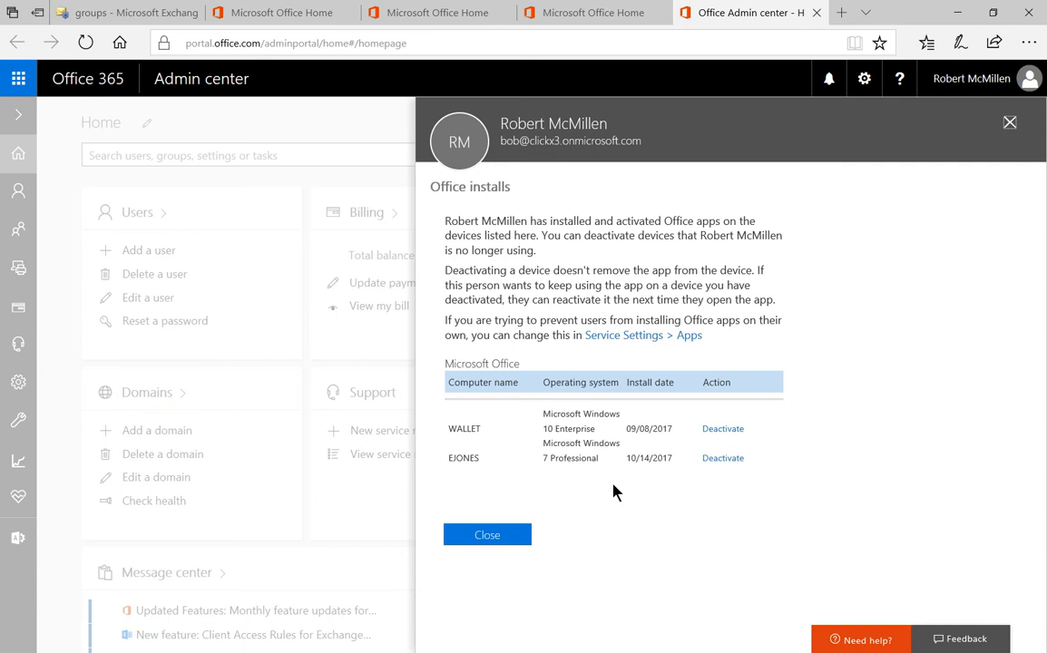
mouse_move(723, 458)
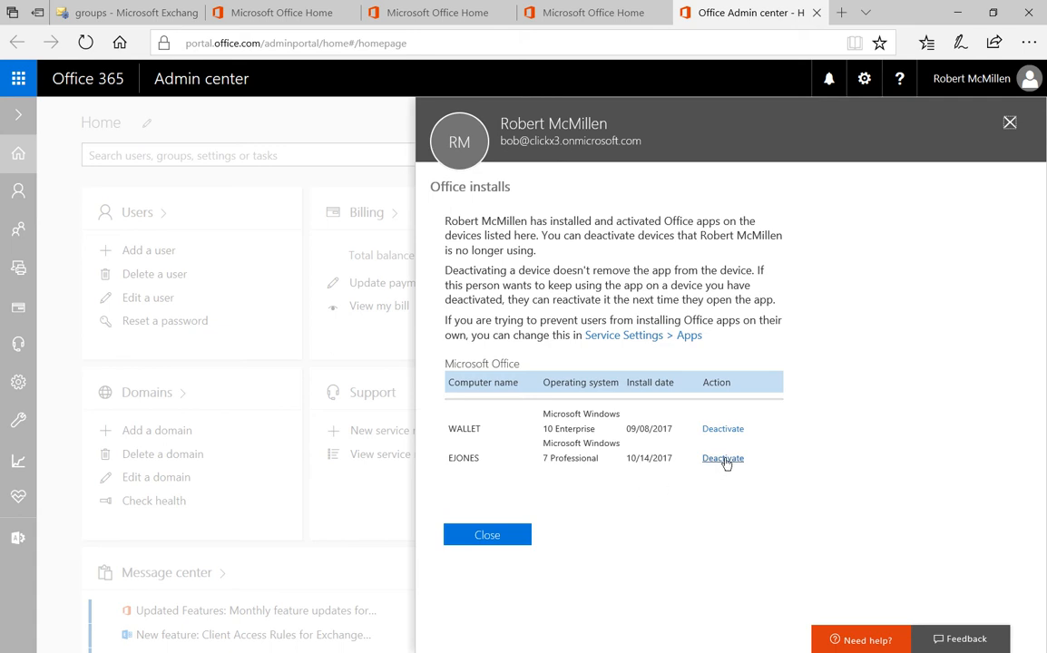
Deactivate Office on the EJONES device, leaving only WALLET
click(723, 458)
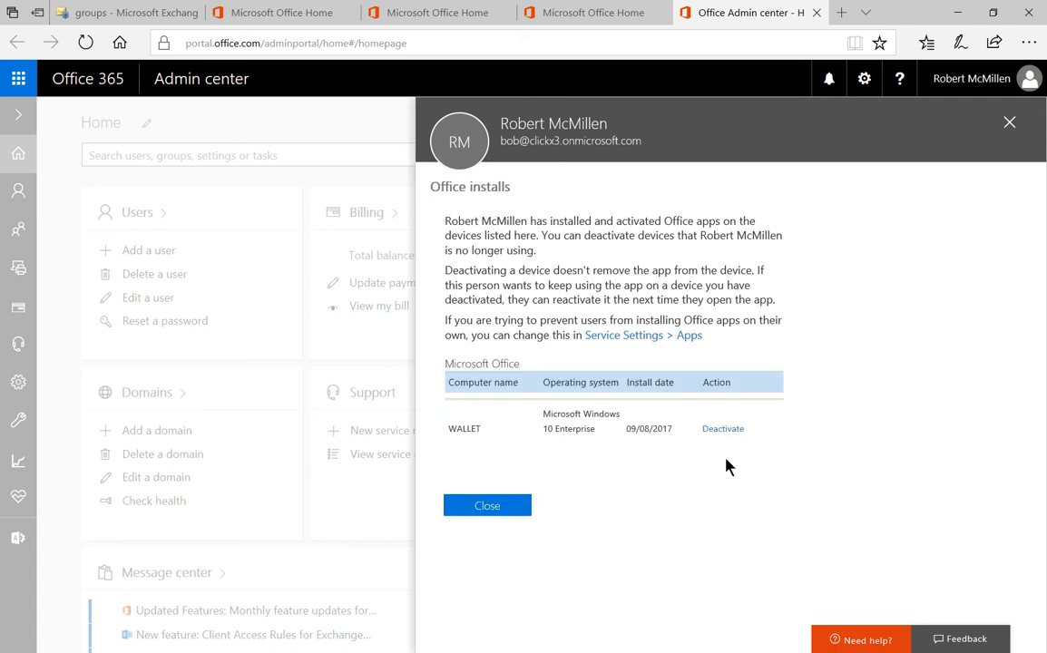
mouse_move(488, 505)
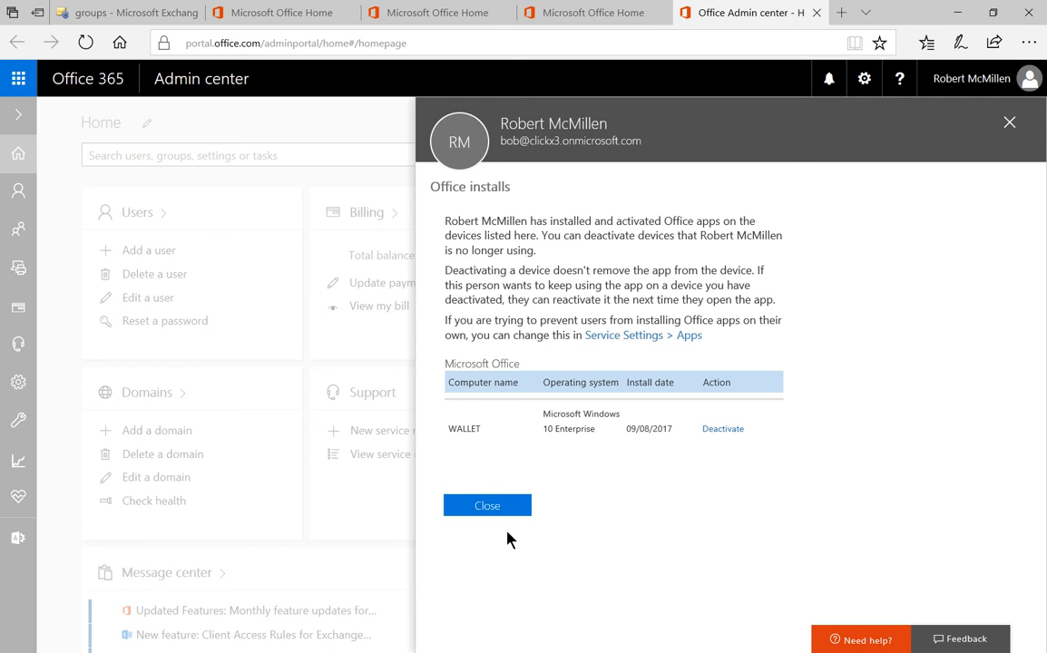
mouse_move(487, 505)
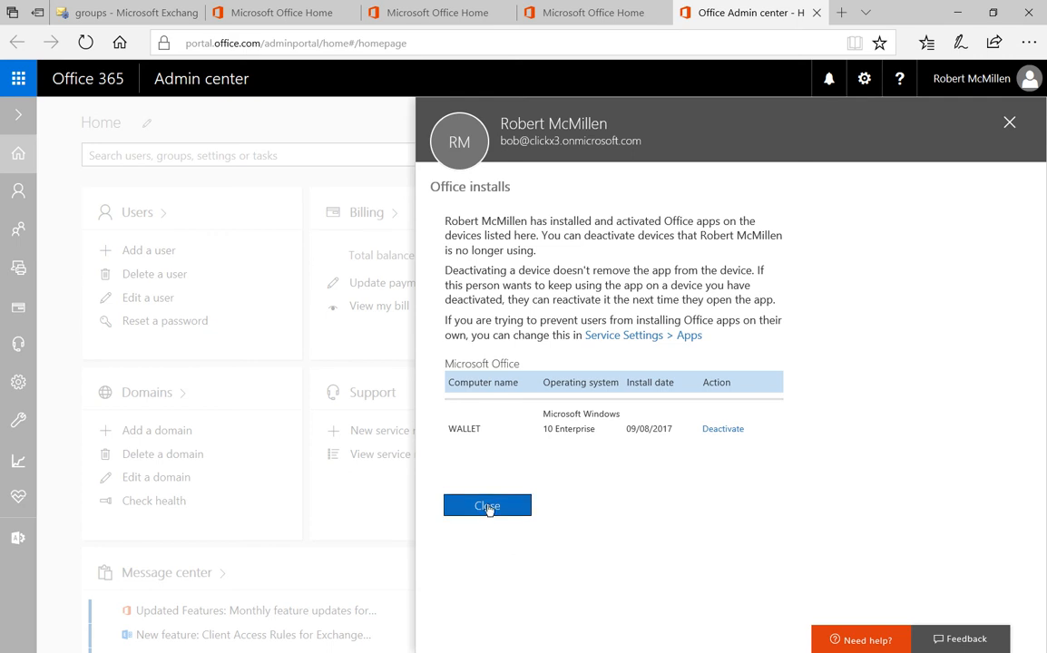
Close the Office installs panel and the user details panel
click(488, 505)
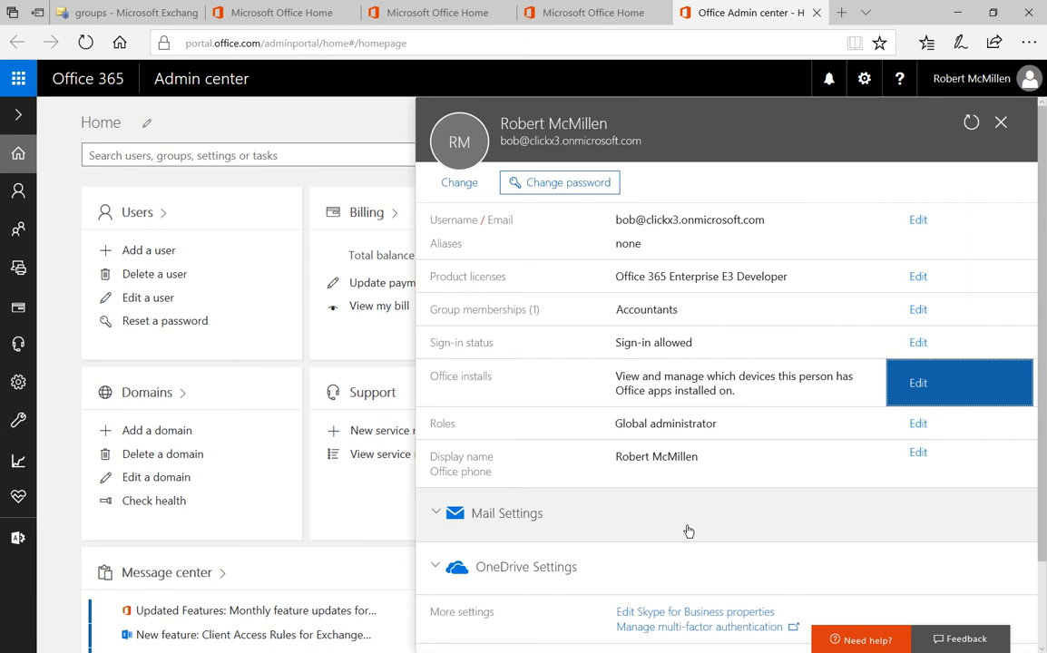
mouse_move(874, 207)
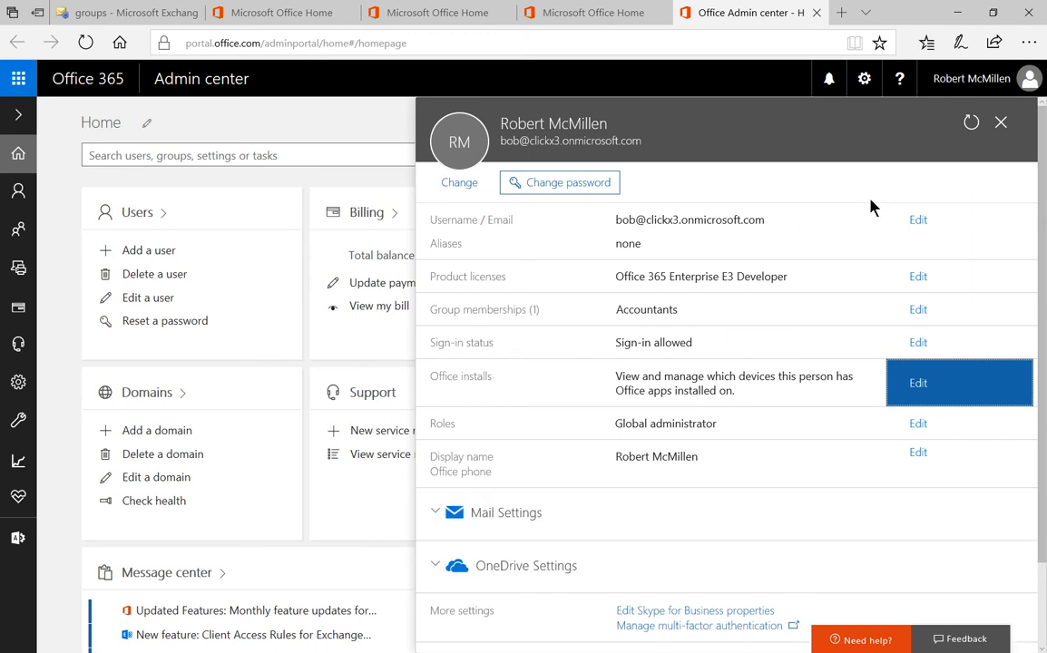
click(1001, 122)
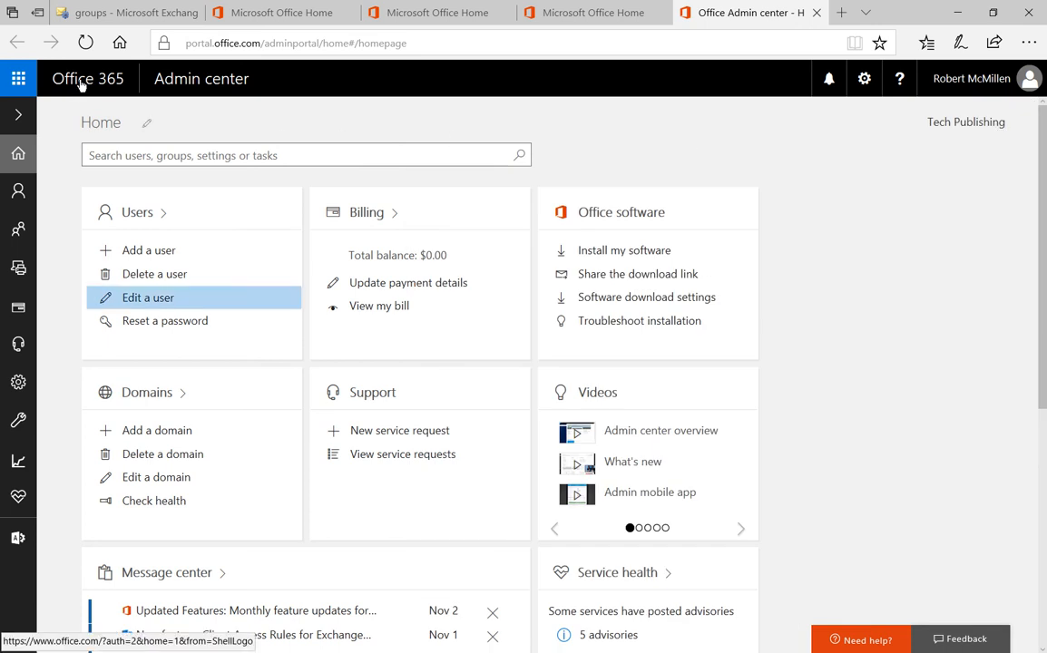
Return to the Office 365 home page via the top-bar logo
click(88, 78)
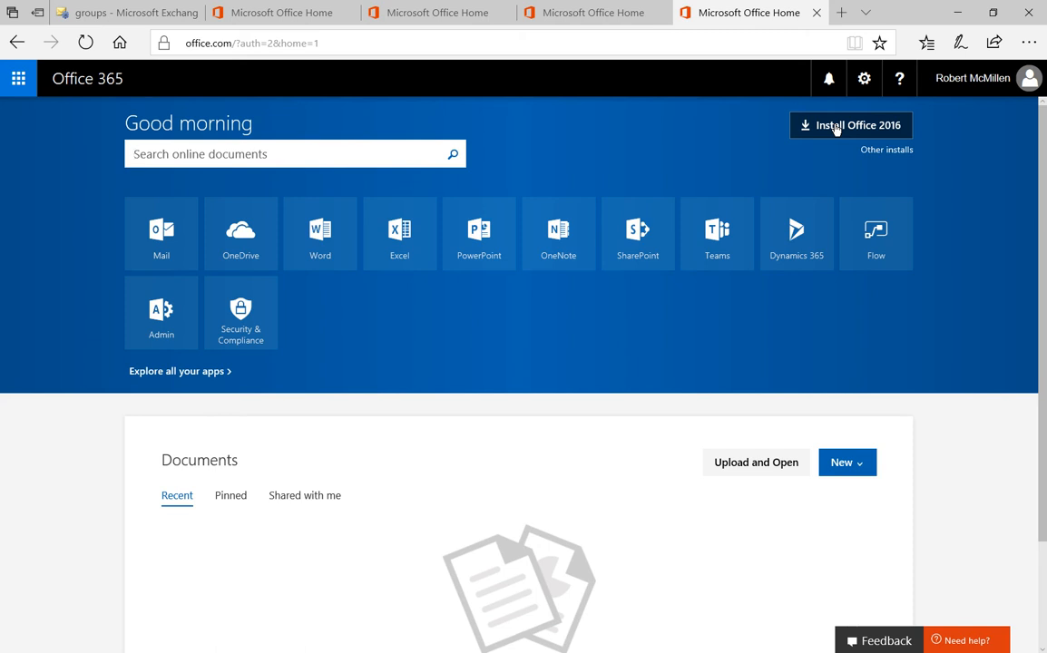
mouse_move(688, 150)
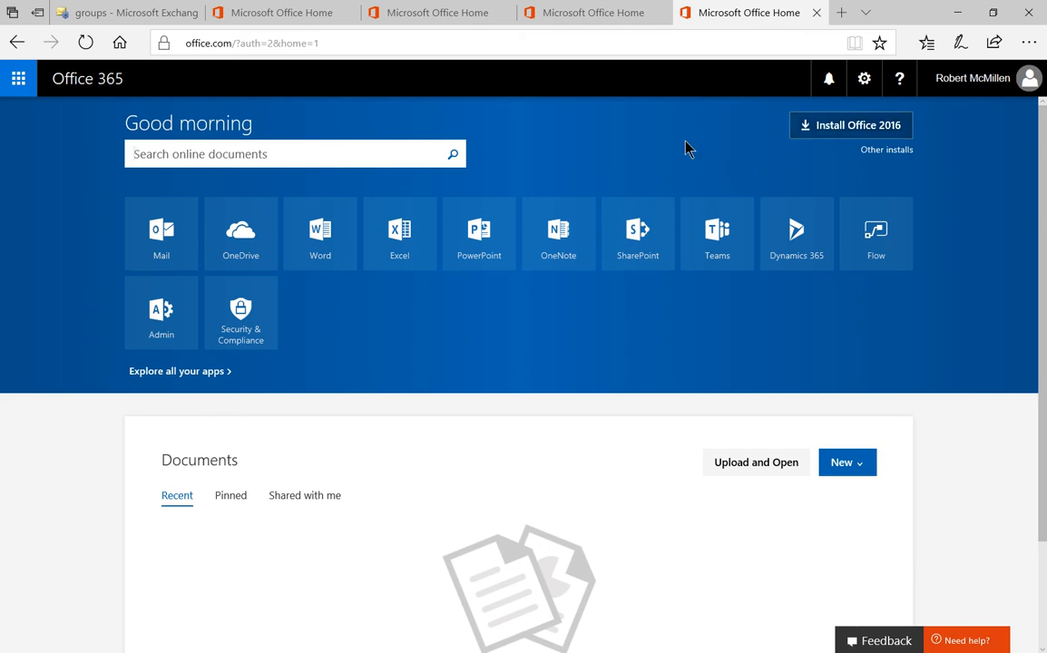